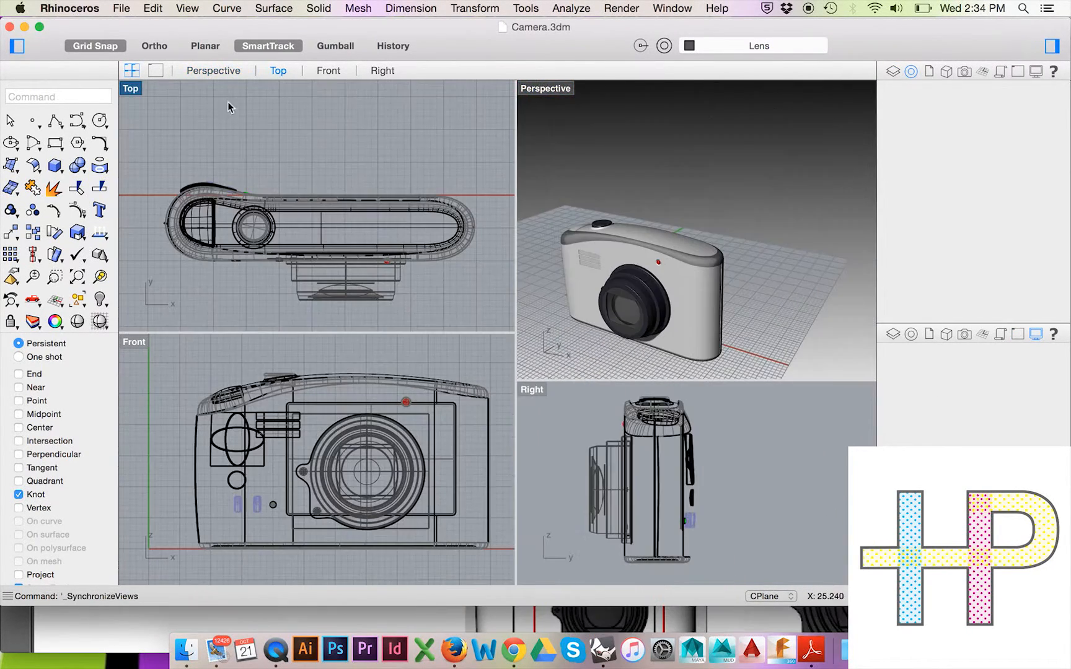
# Synchronize all four viewports to the Top view from the Top viewport's Set Camera menu
pyautogui.rightClick(229, 106)
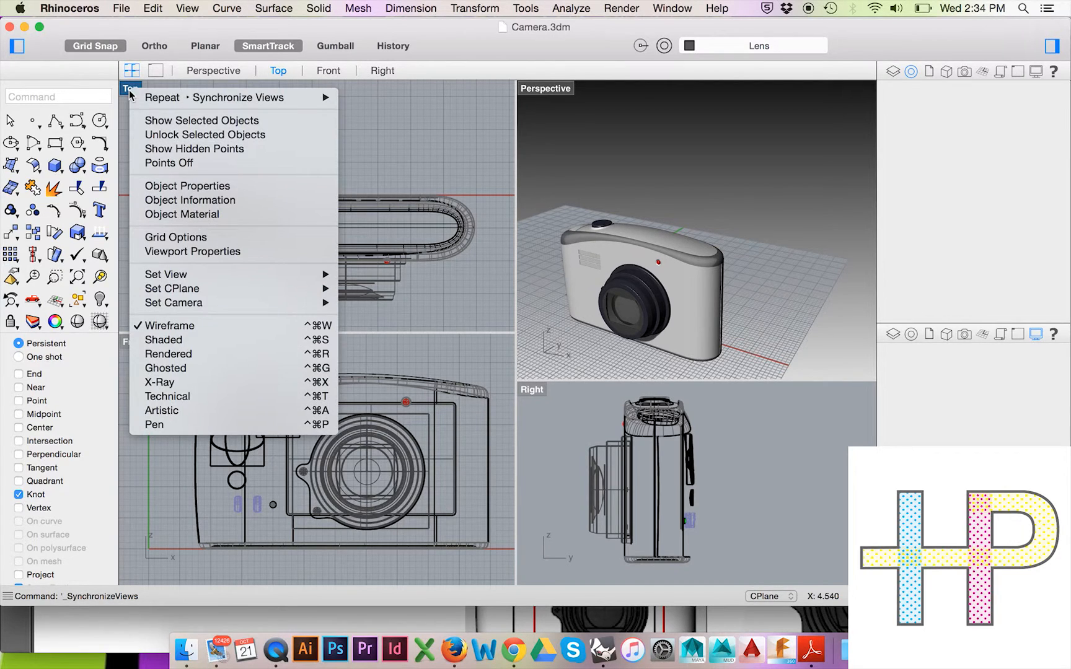
pyautogui.click(167, 275)
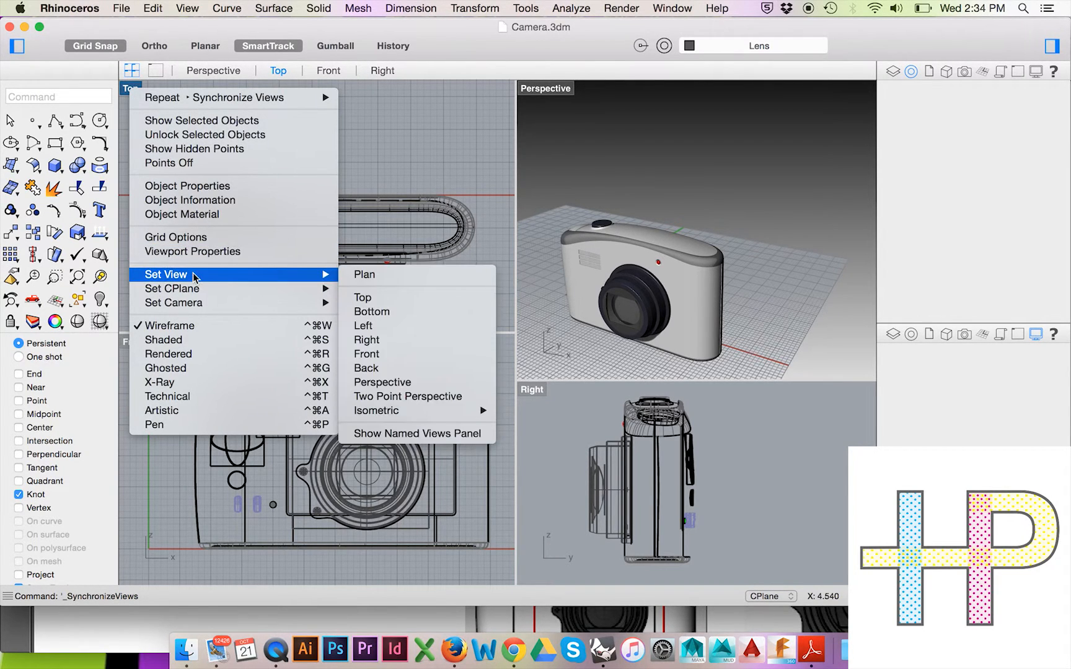
pyautogui.moveTo(173, 302)
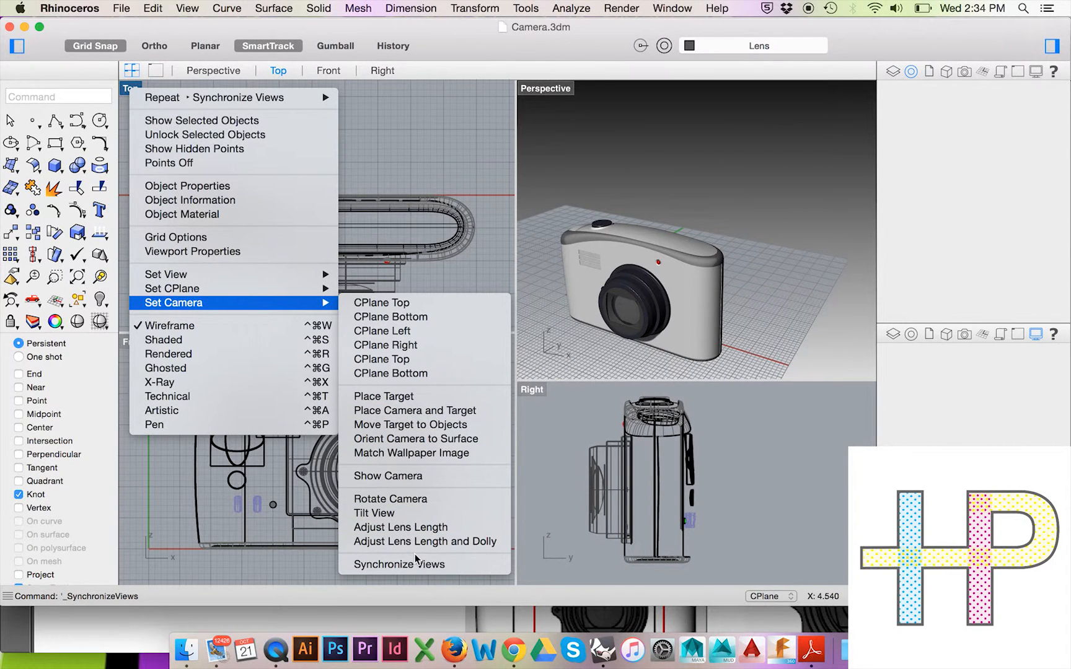
pyautogui.click(398, 563)
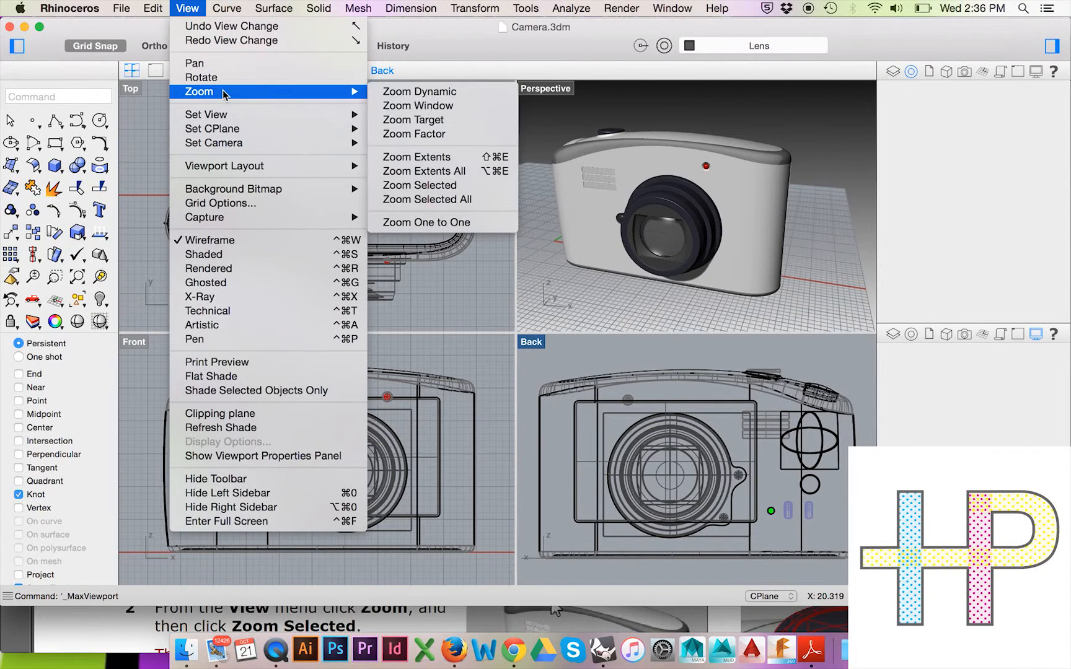
pyautogui.moveTo(424, 172)
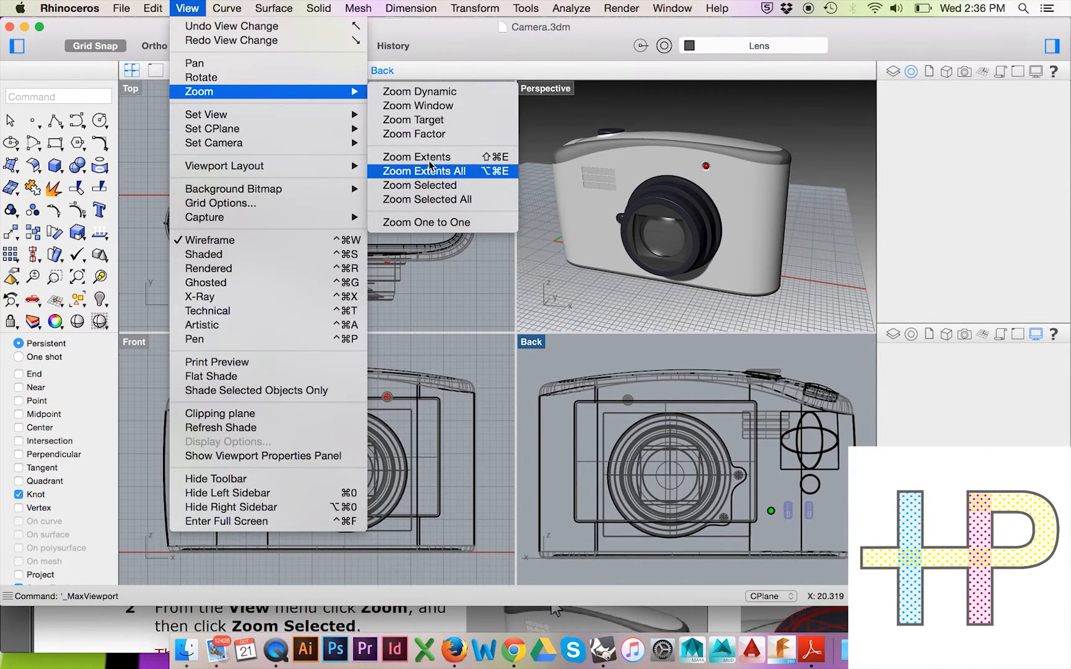
pyautogui.moveTo(444, 114)
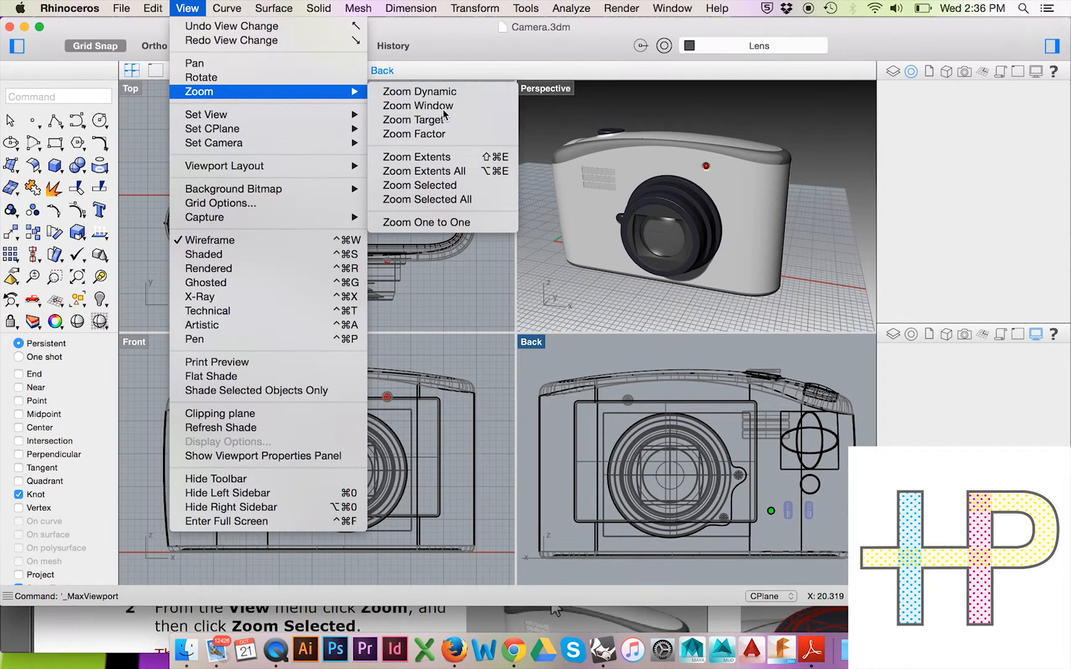
# Zoom Selected onto the camera's shutter button from the View menu
pyautogui.click(418, 106)
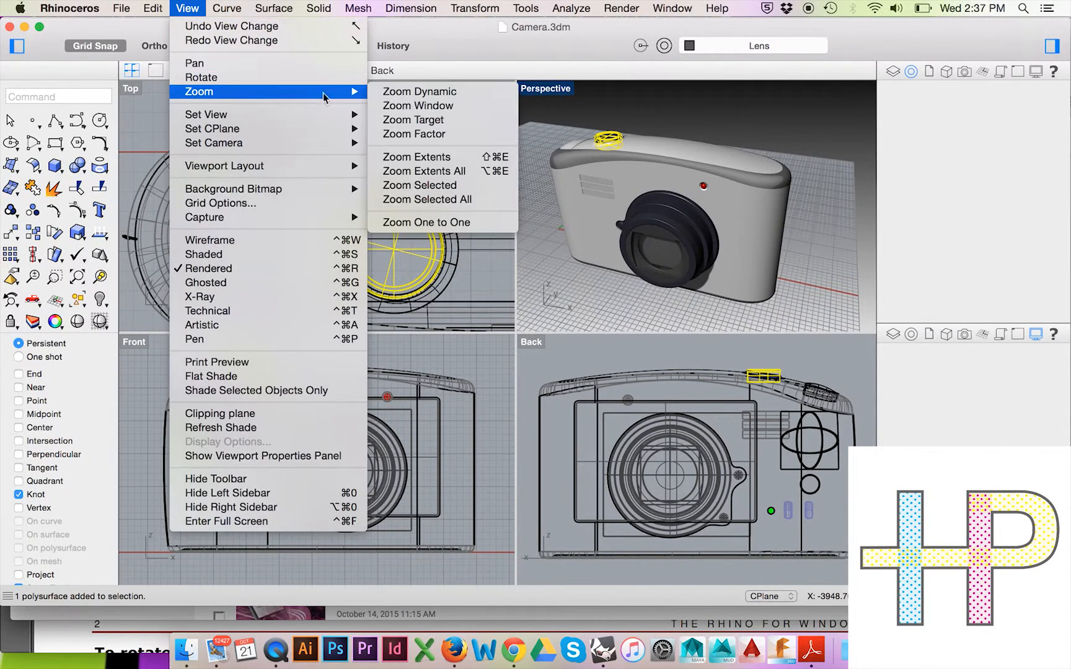
pyautogui.moveTo(421, 186)
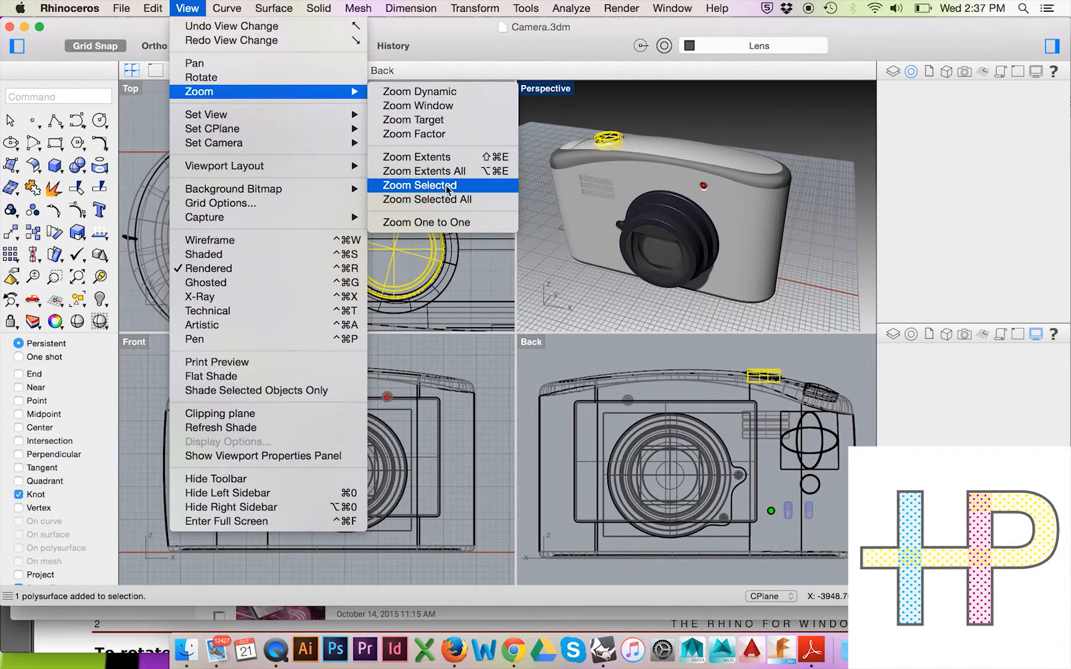
pyautogui.click(419, 185)
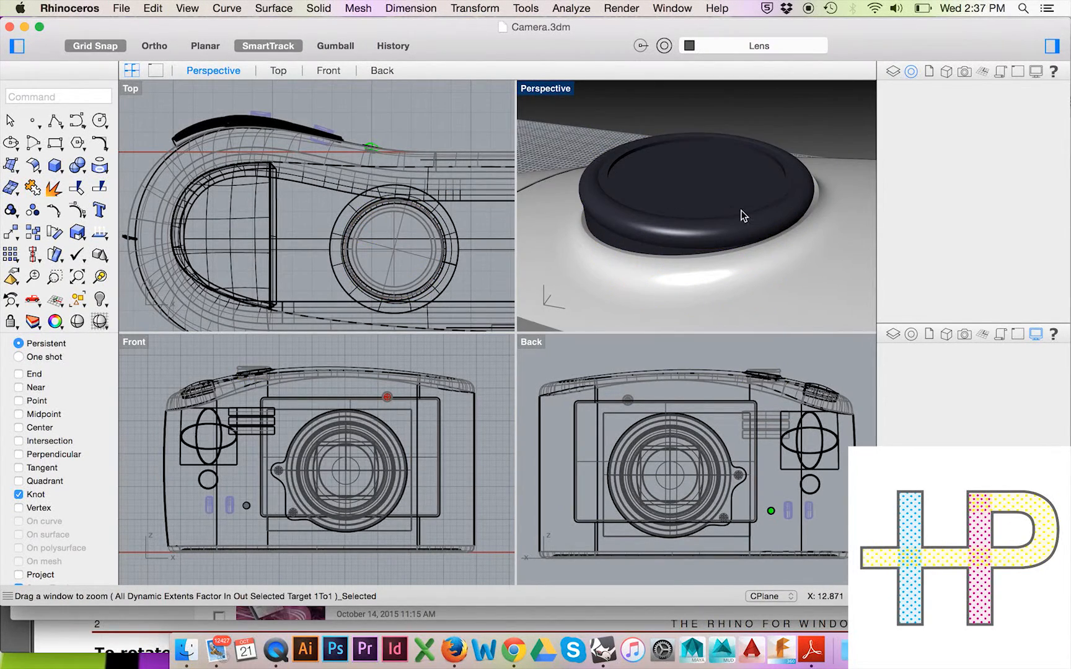
# Maximize Perspective, restore the four-view layout, then maximize the Top viewport
pyautogui.doubleClick(544, 88)
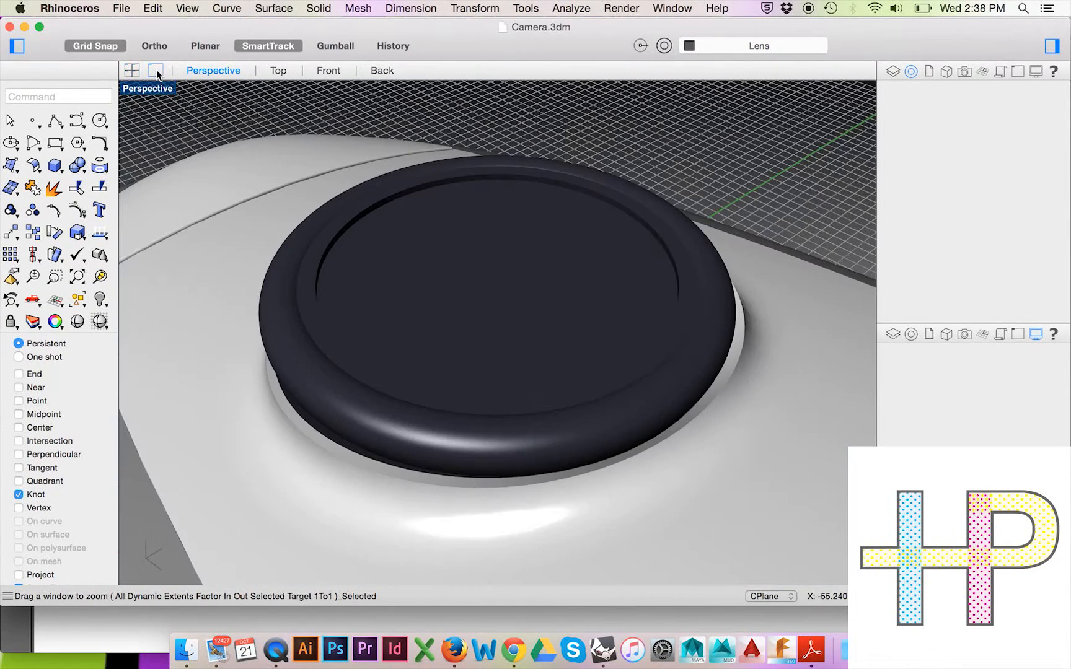
pyautogui.click(131, 71)
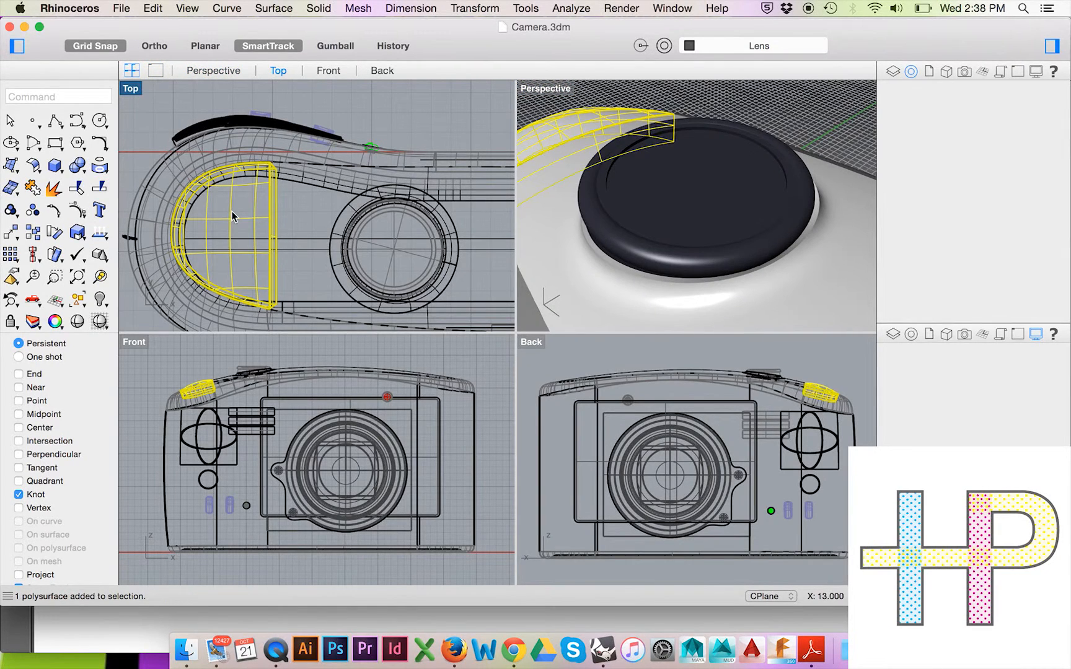
pyautogui.click(155, 70)
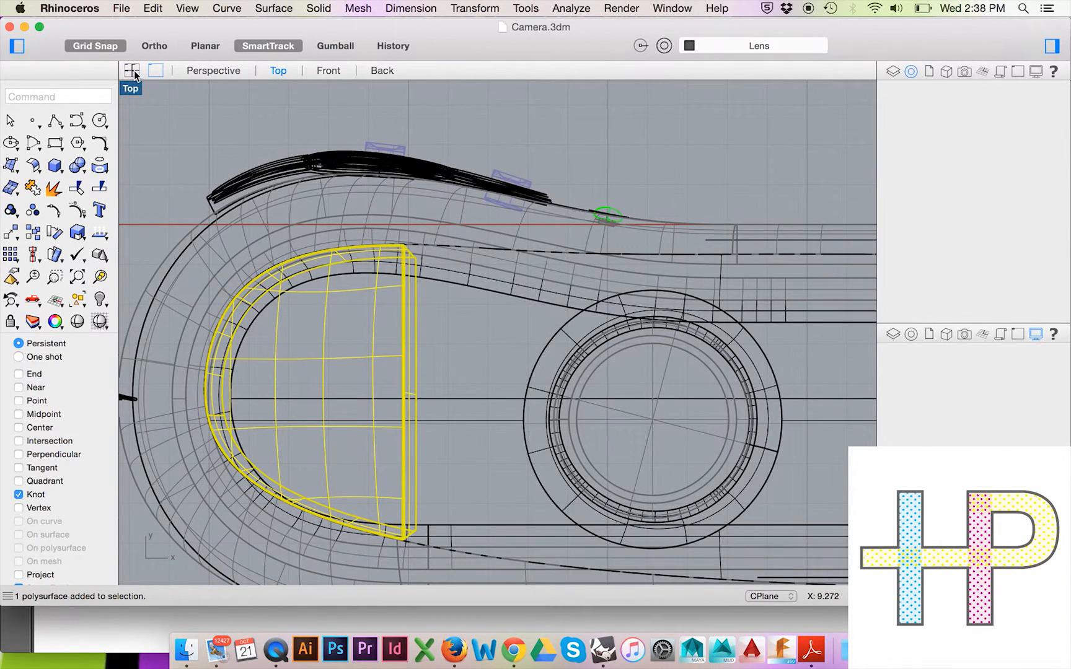
# Restore the four viewports and maximize Top via View > Viewport Layout > Maximize Viewport
pyautogui.click(186, 8)
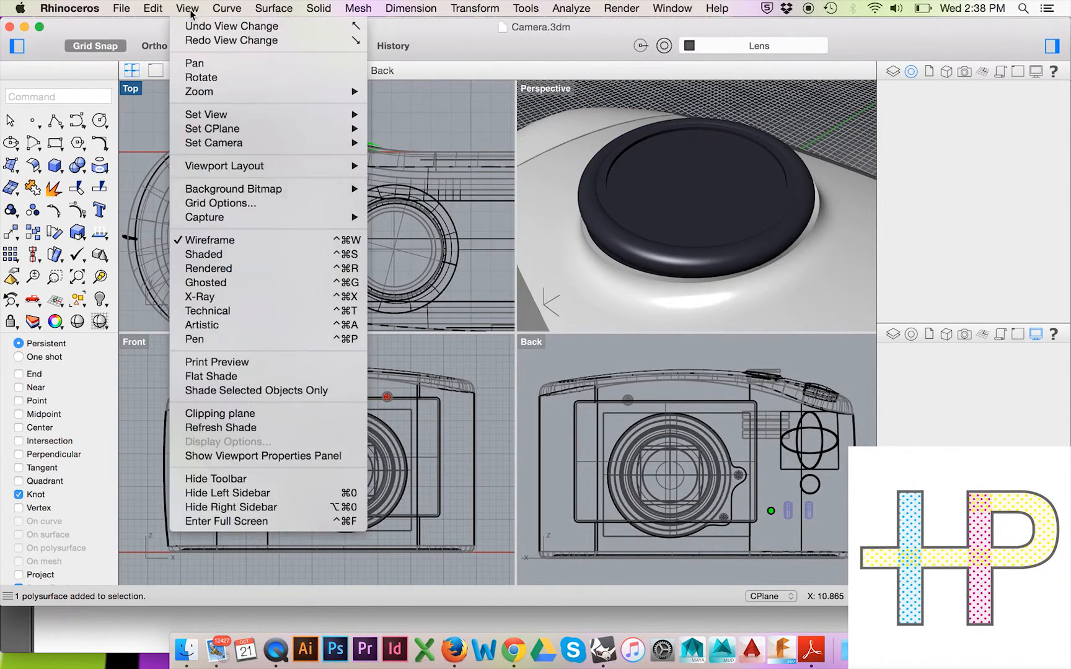
pyautogui.moveTo(220, 414)
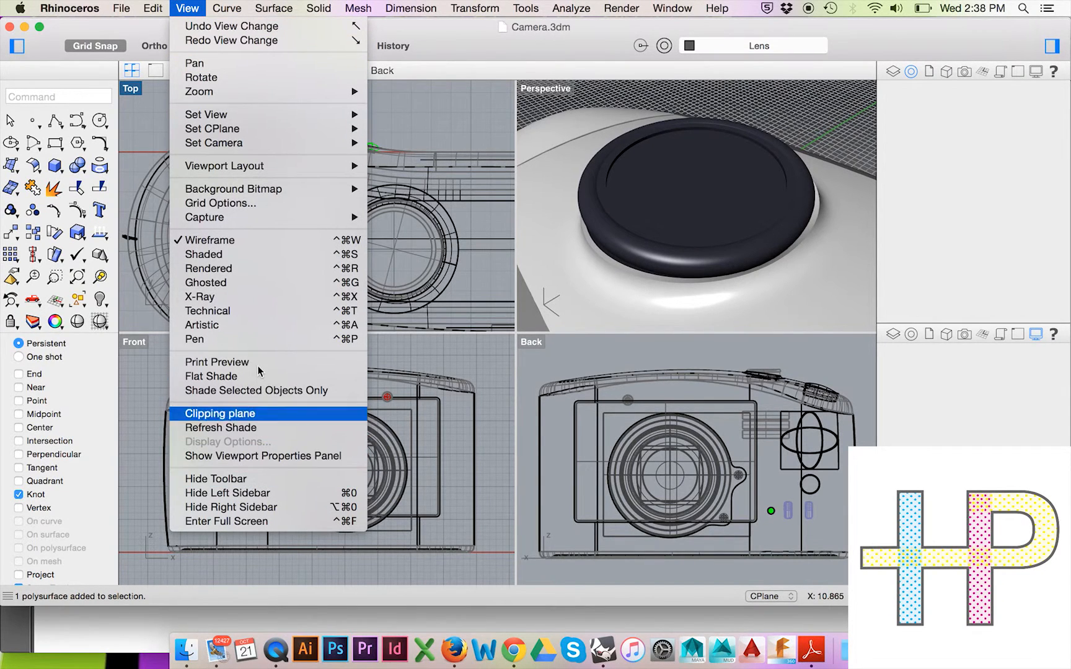
pyautogui.moveTo(224, 166)
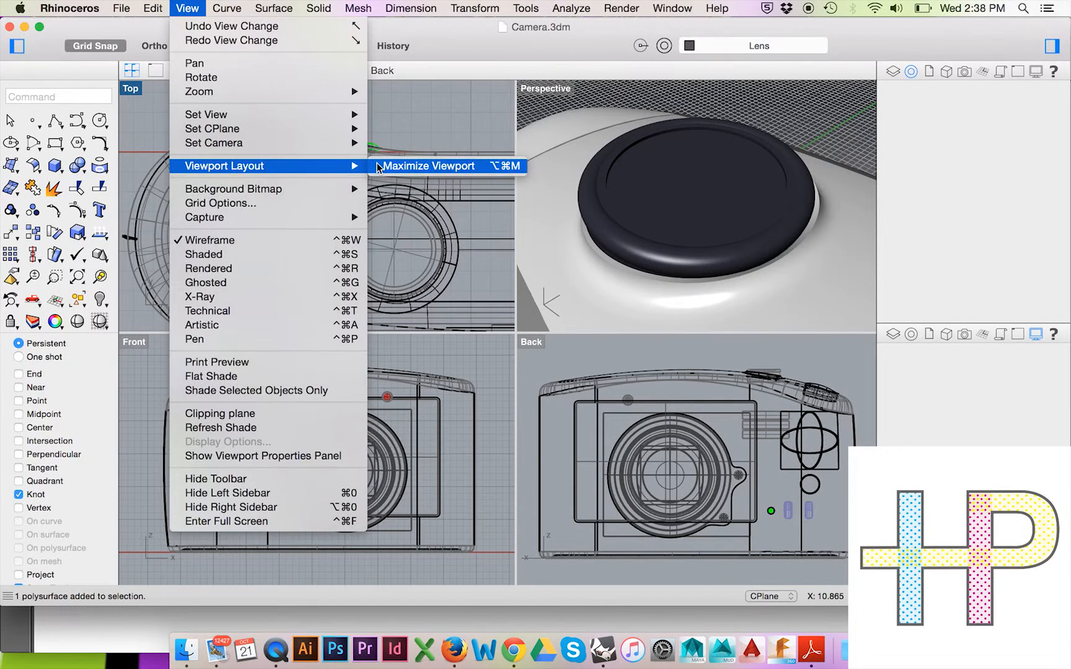
pyautogui.click(428, 166)
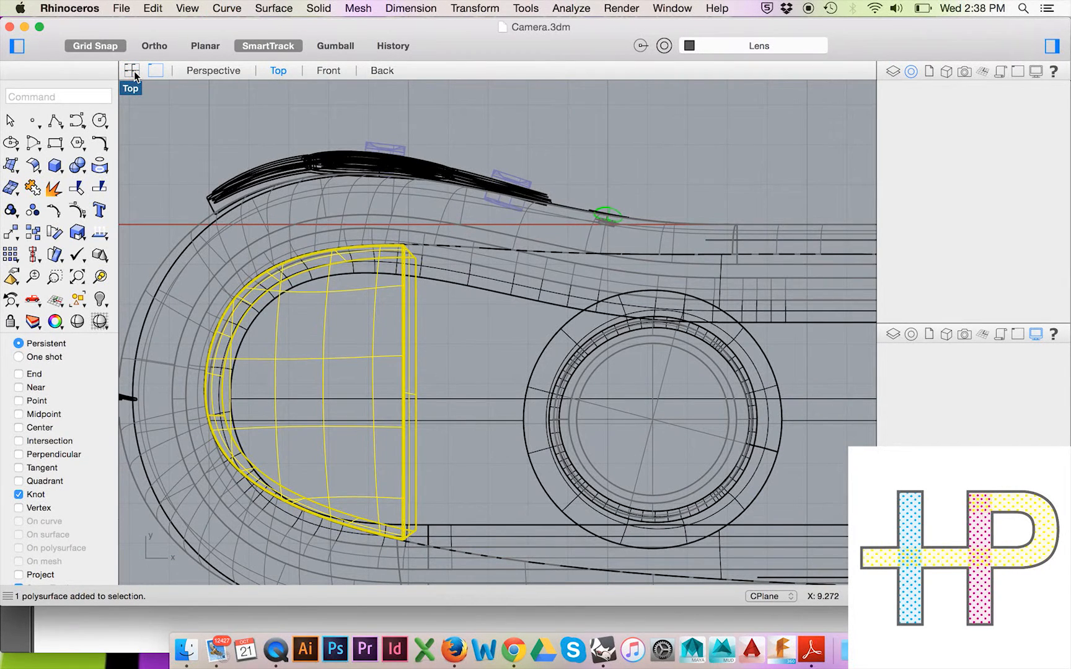